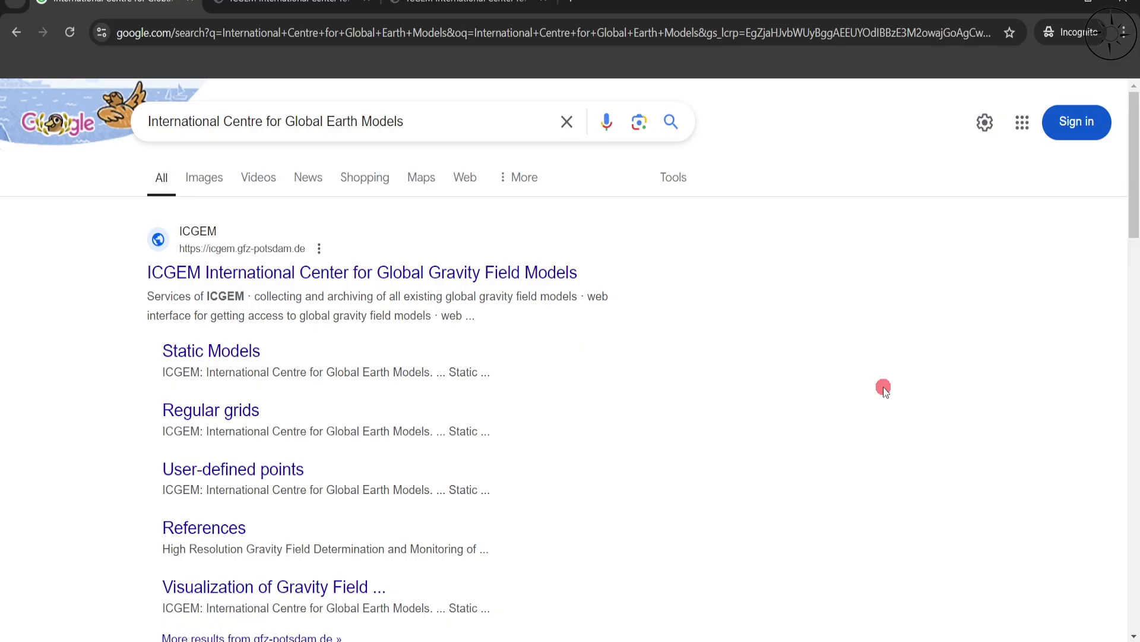
{"action": "mouse_move", "coordinate": [96, 181]}
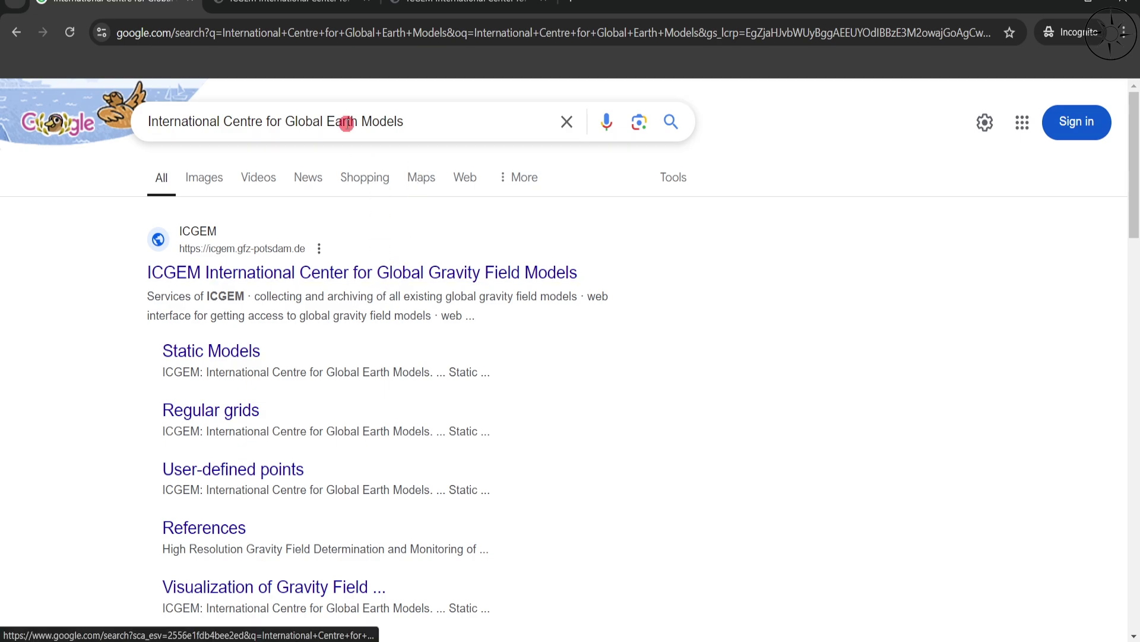
Step: Go to the ICGEM gravity field models site from the search results
{"action": "left_click", "coordinate": [361, 272]}
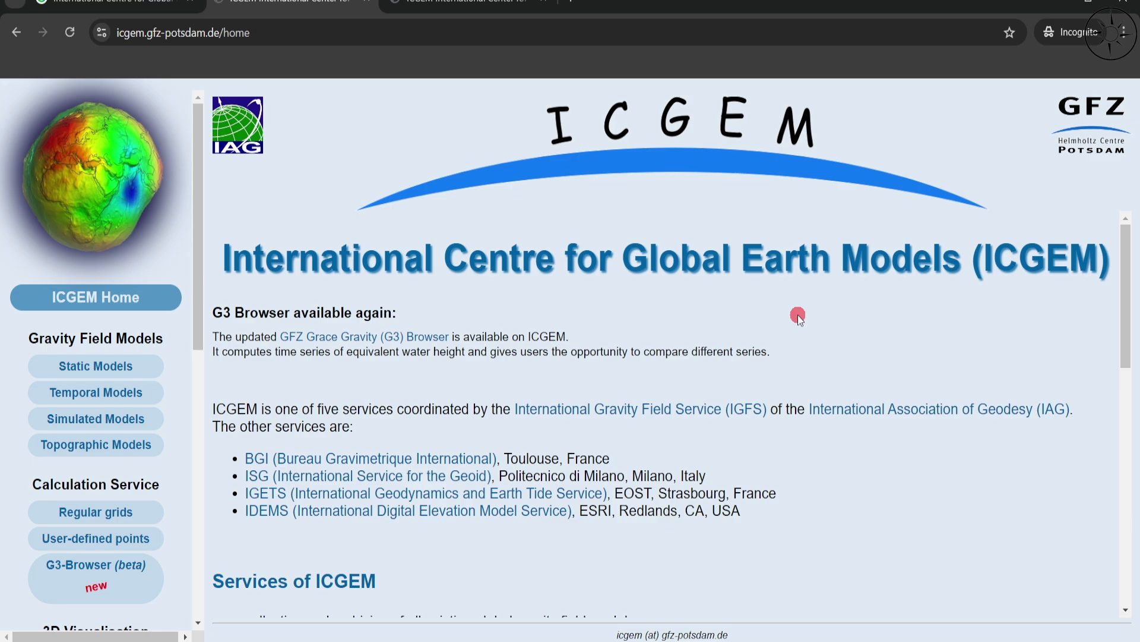
{"action": "mouse_move", "coordinate": [40, 497]}
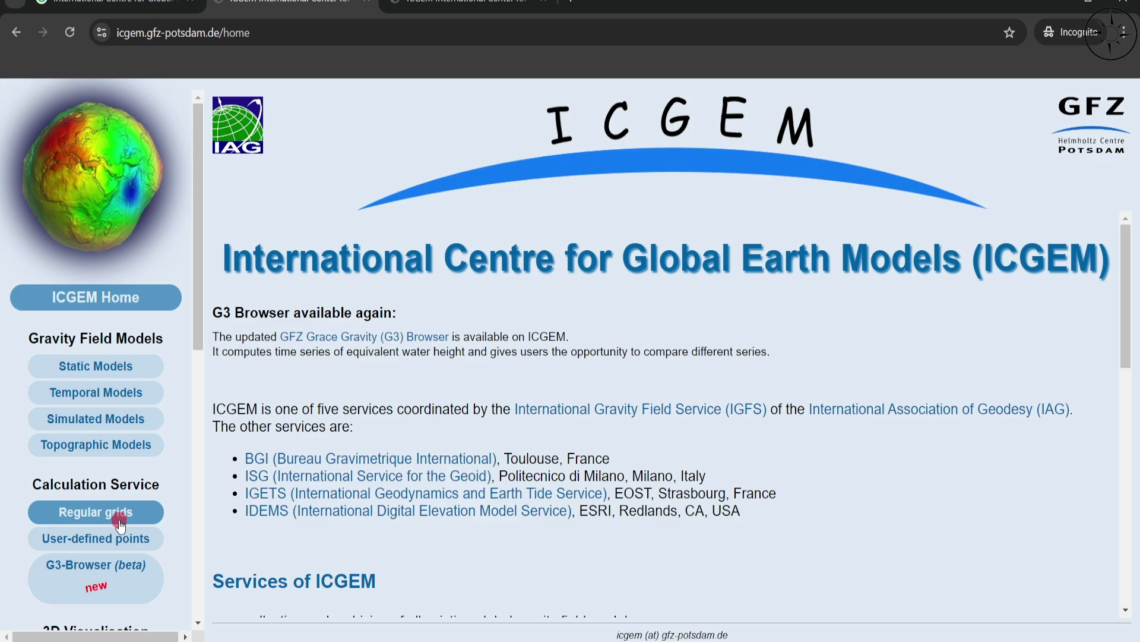
Step: In the regular grid calculator, draw the region over eastern North America and set a 0.5° grid step
{"action": "left_click", "coordinate": [95, 511]}
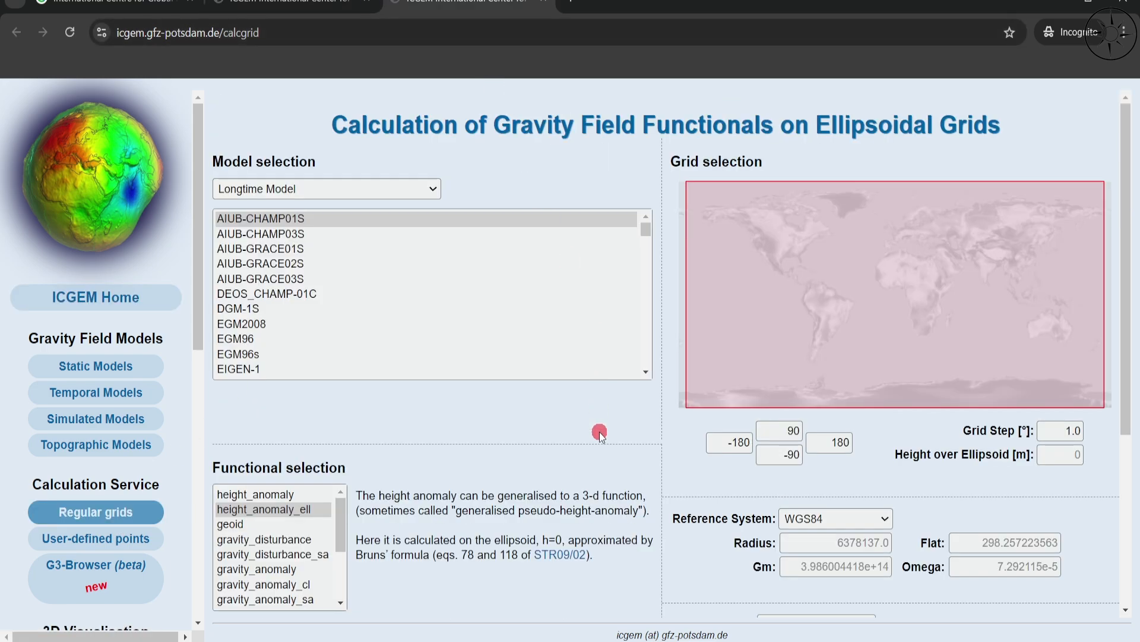
{"action": "mouse_move", "coordinate": [608, 468]}
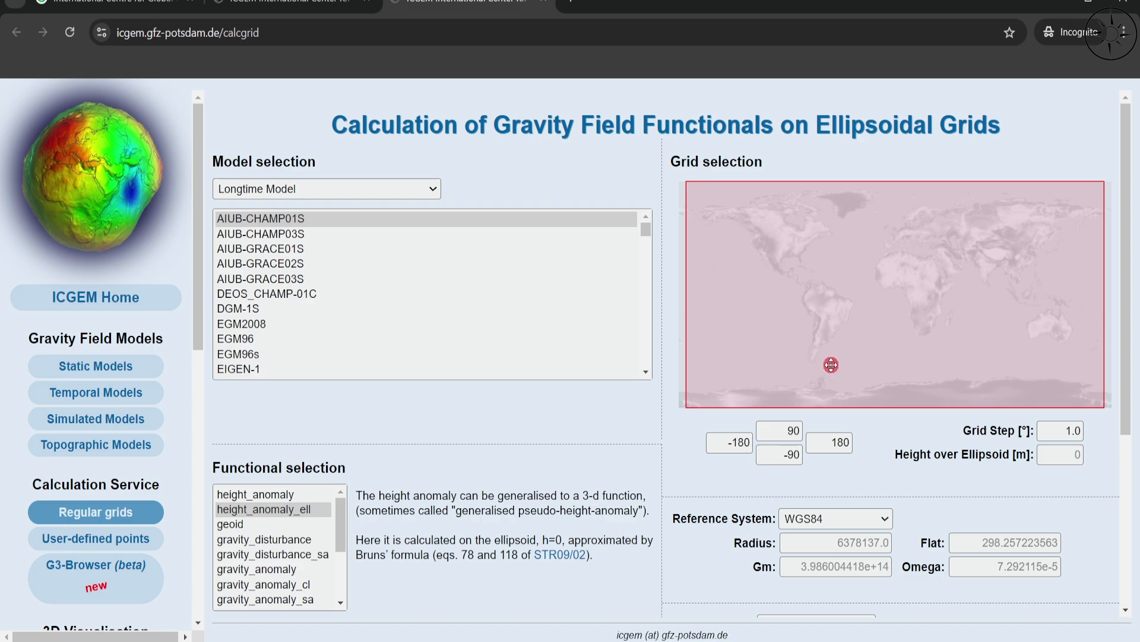
{"action": "left_click_drag", "start_coordinate": [830, 364], "coordinate": [688, 402]}
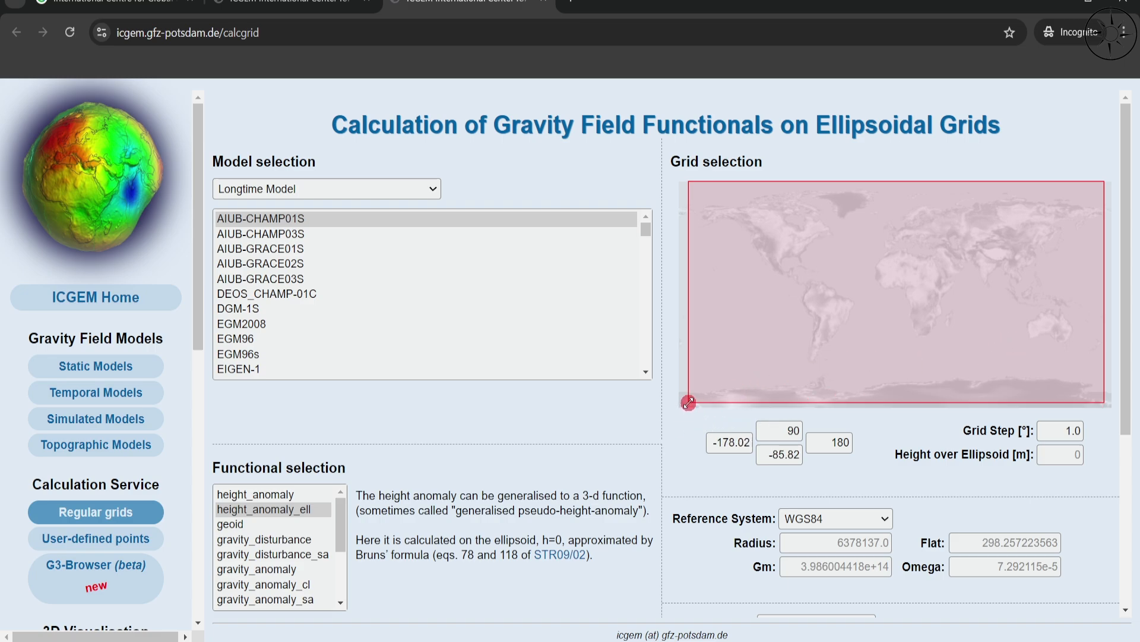
{"action": "left_click_drag", "start_coordinate": [688, 403], "coordinate": [1046, 255]}
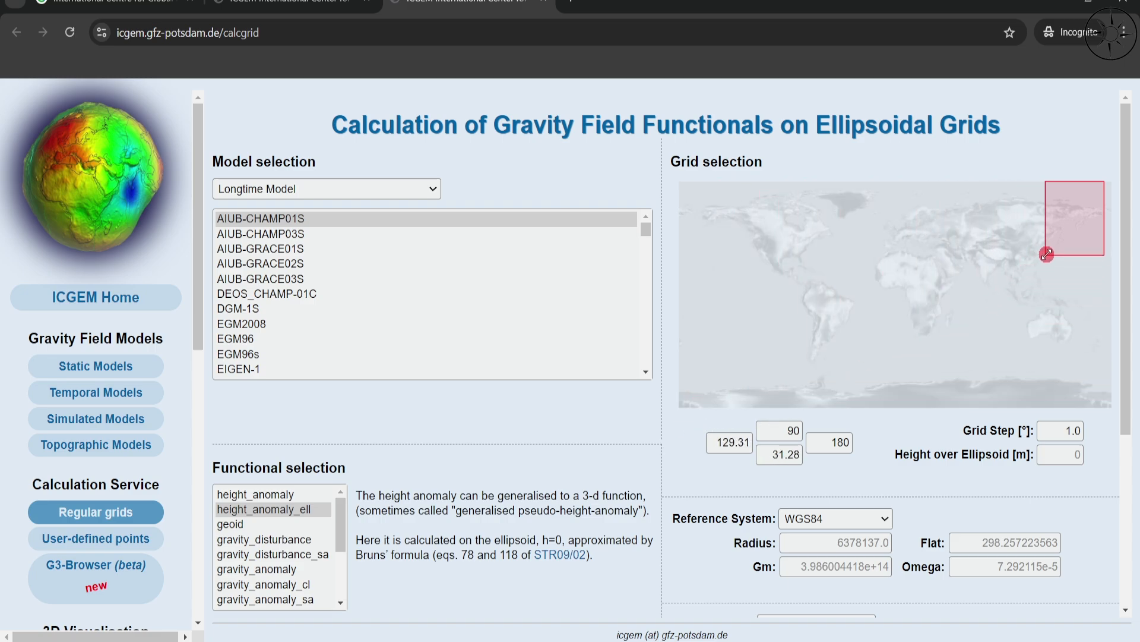
{"action": "left_click_drag", "start_coordinate": [1046, 254], "coordinate": [1054, 226]}
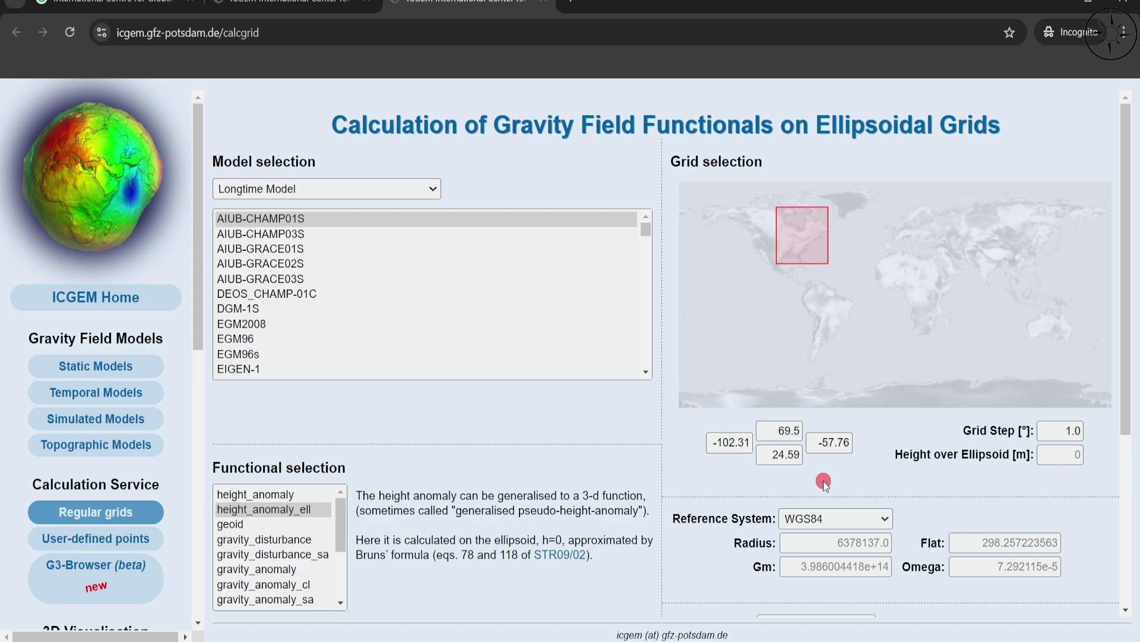
{"action": "left_click", "coordinate": [1060, 430]}
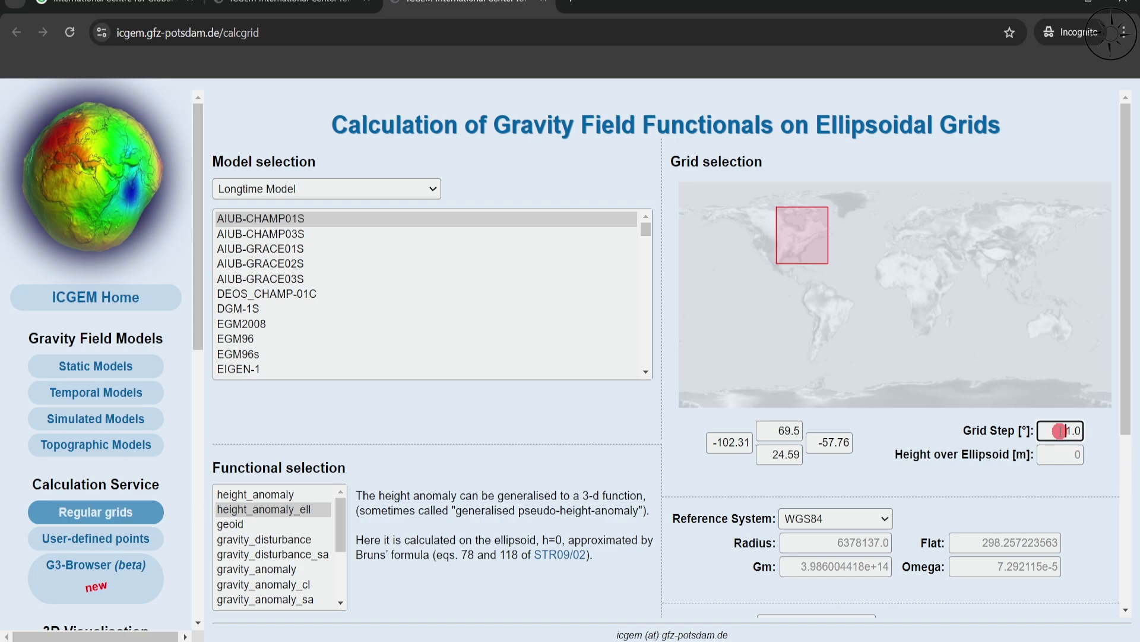
{"action": "type", "text": "0.5"}
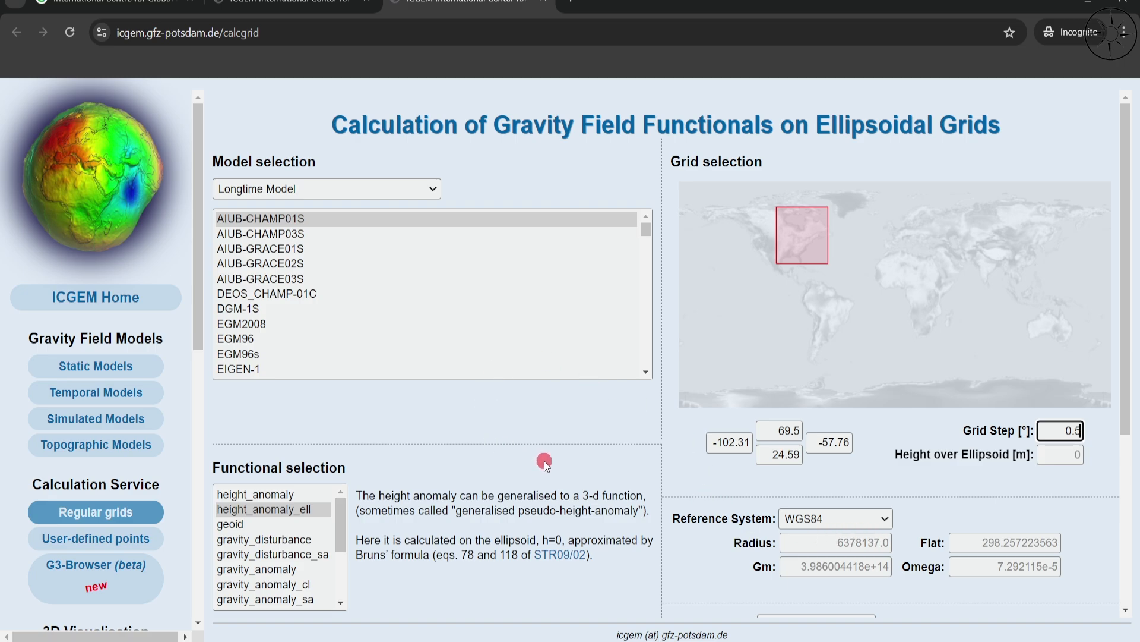
Step: Start the AIUB-CHAMP01S height_anomaly_ell computation and let it finish at 100%
{"action": "scroll", "scroll_direction": "down", "scroll_amount": 3}
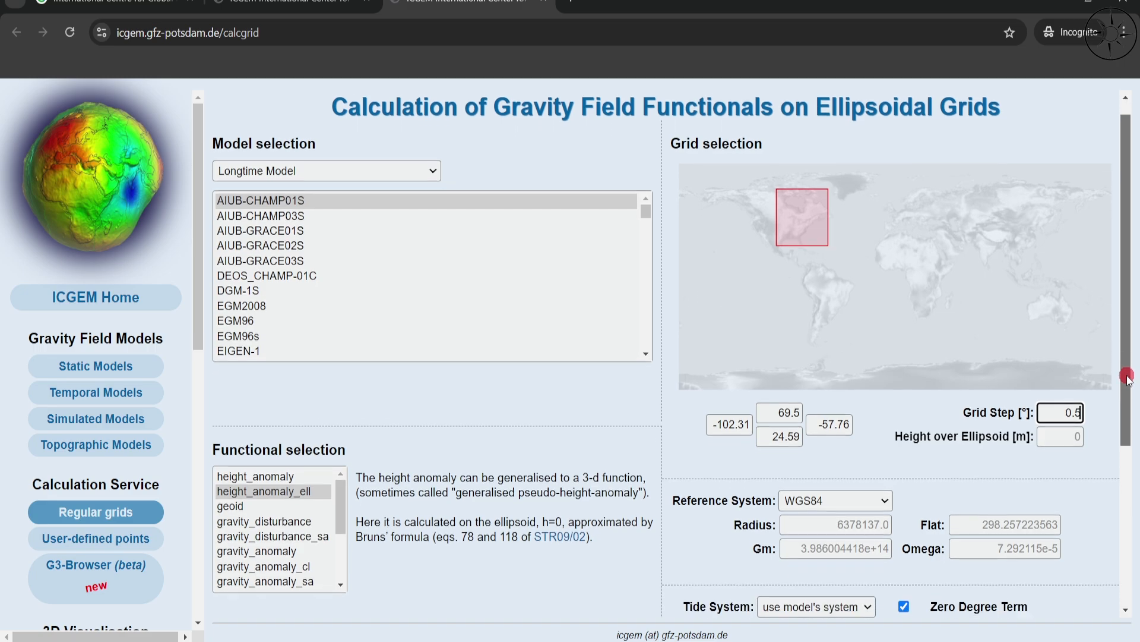
{"action": "scroll", "scroll_direction": "down", "scroll_amount": 3}
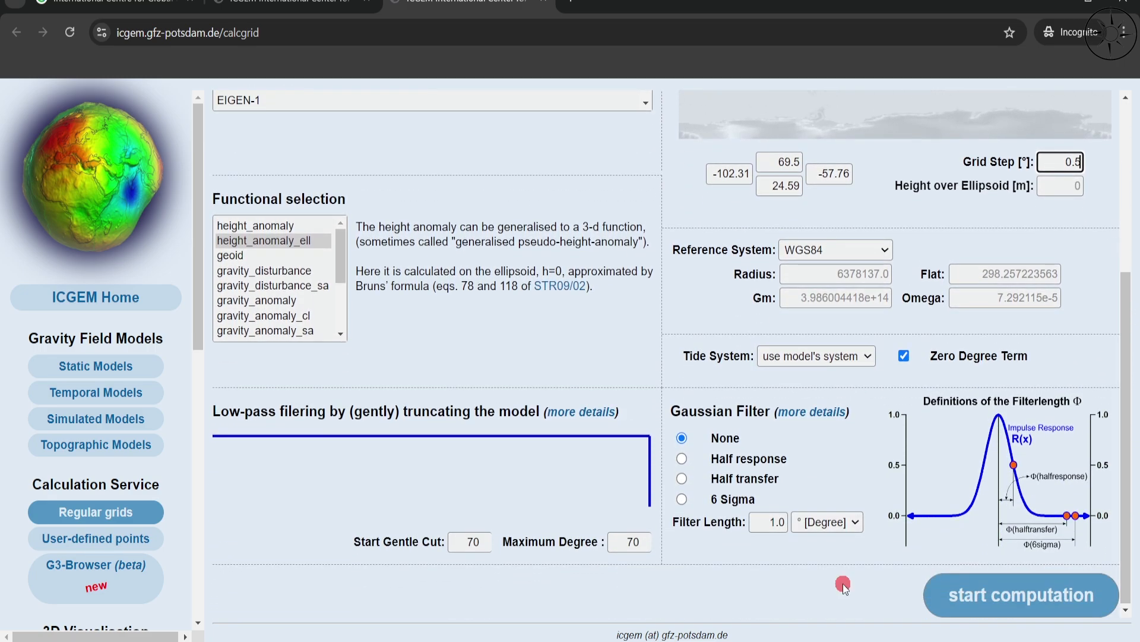
{"action": "mouse_move", "coordinate": [891, 604]}
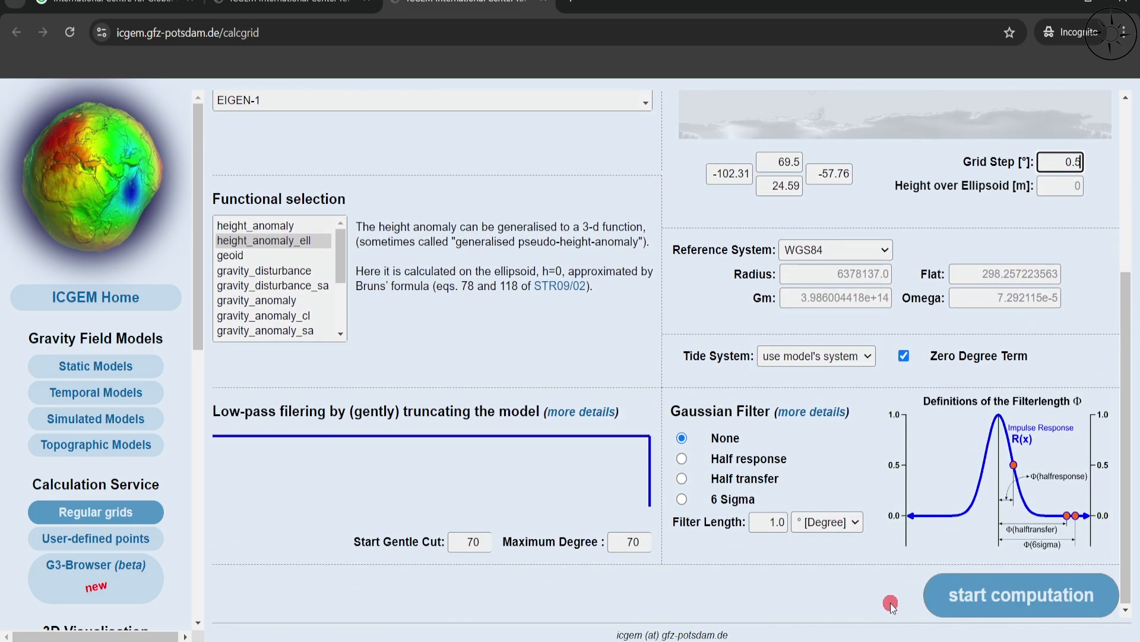
{"action": "left_click", "coordinate": [1020, 594]}
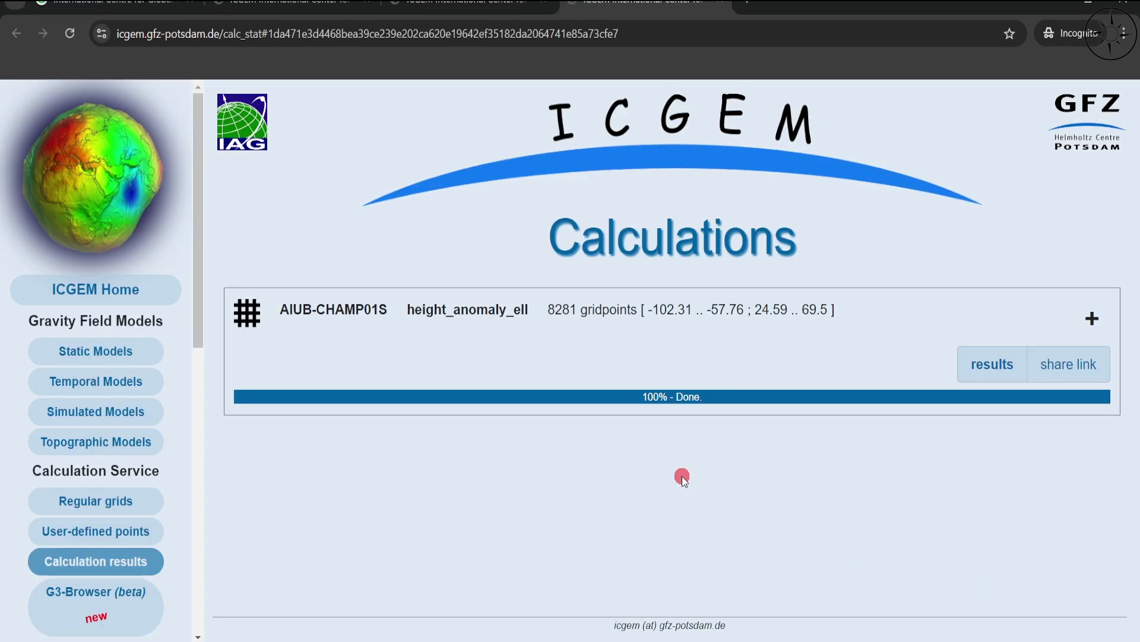
{"action": "mouse_move", "coordinate": [712, 467]}
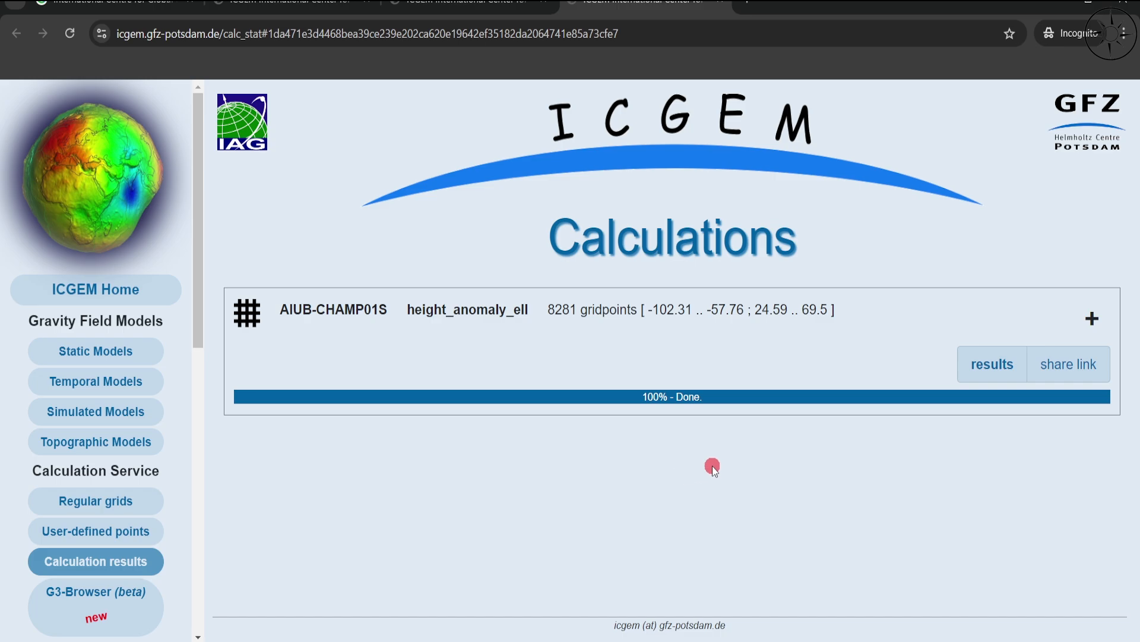
Step: View the finished results with the GMT illuminated map and reach the Download Grid section
{"action": "left_click", "coordinate": [991, 364]}
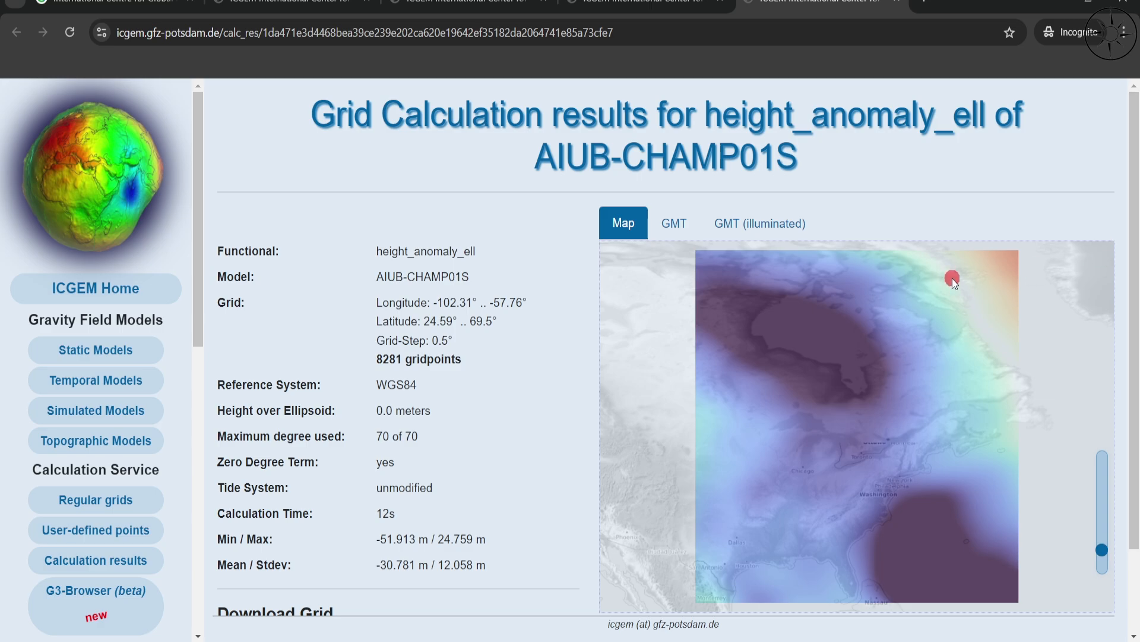
{"action": "mouse_move", "coordinate": [760, 223]}
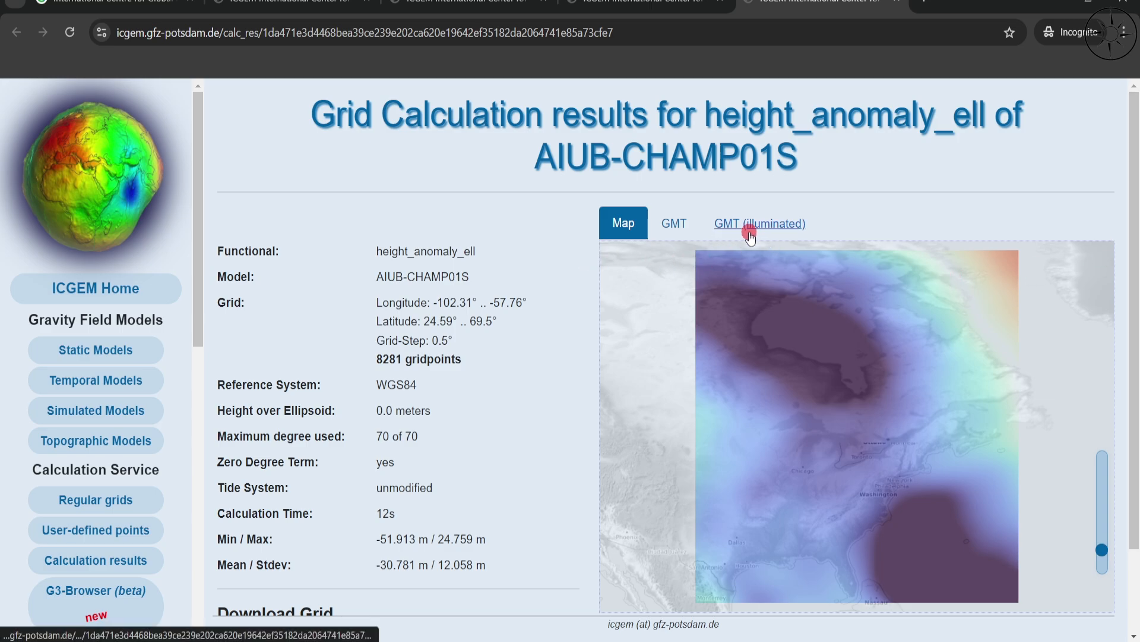
{"action": "left_click", "coordinate": [760, 223]}
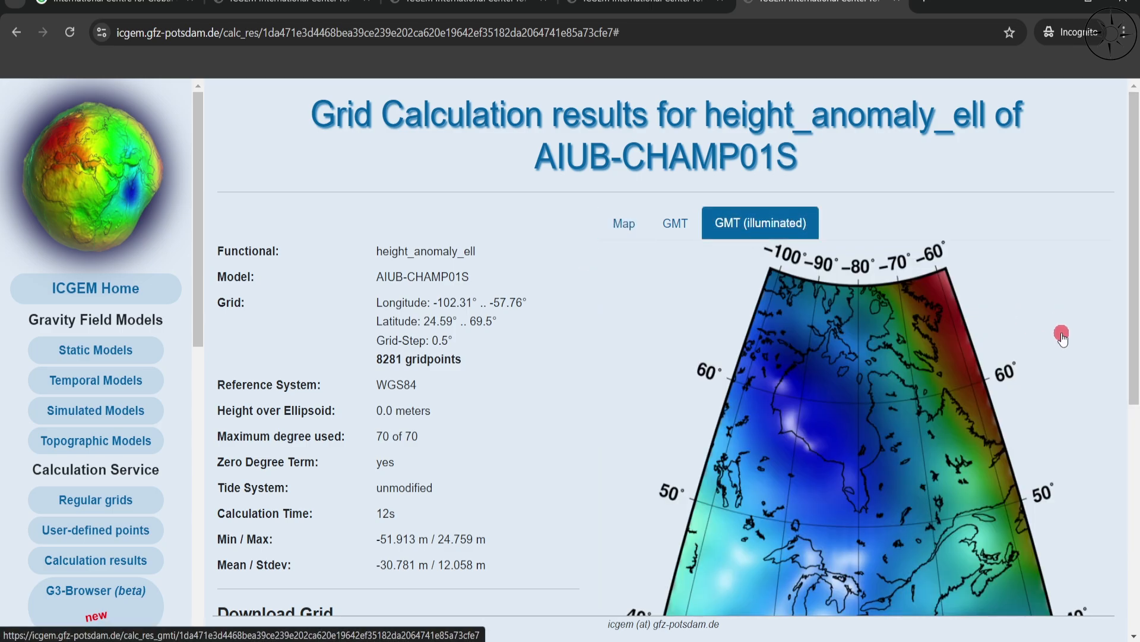
{"action": "scroll", "scroll_direction": "down", "scroll_amount": 3}
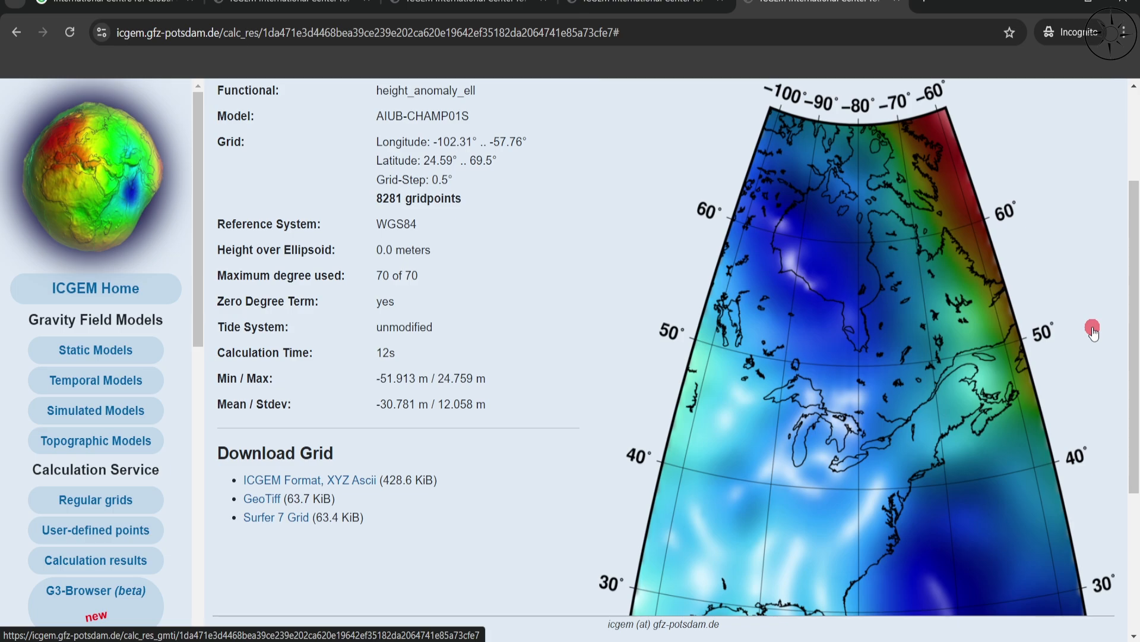
{"action": "scroll", "scroll_direction": "down", "scroll_amount": 3}
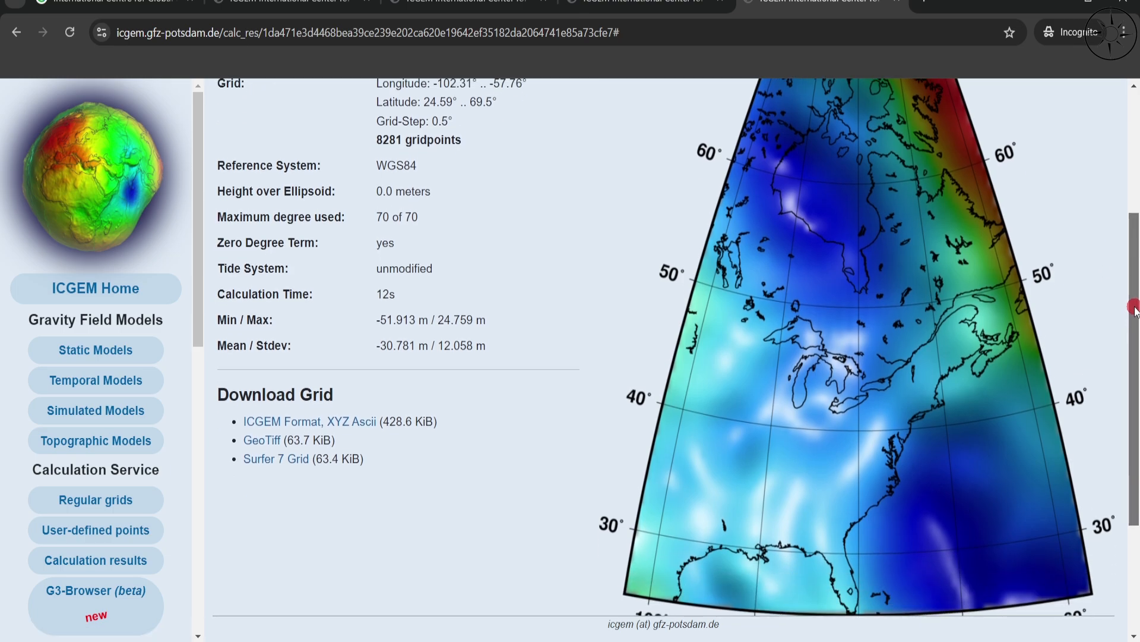
{"action": "scroll", "scroll_direction": "down", "scroll_amount": 3}
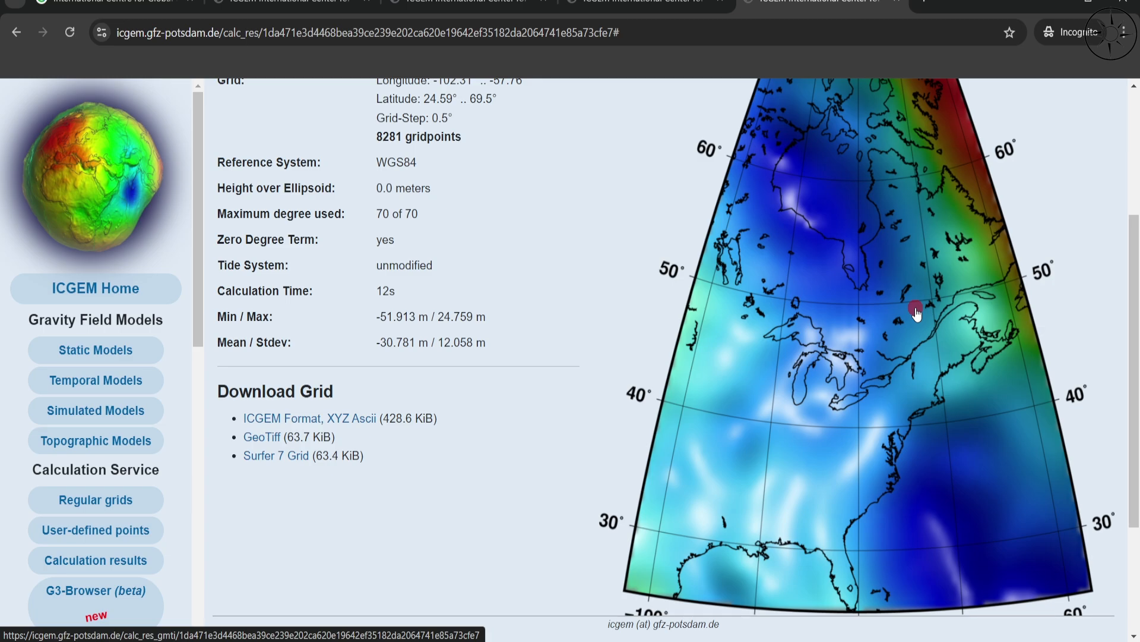
{"action": "scroll", "scroll_direction": "down", "scroll_amount": 3}
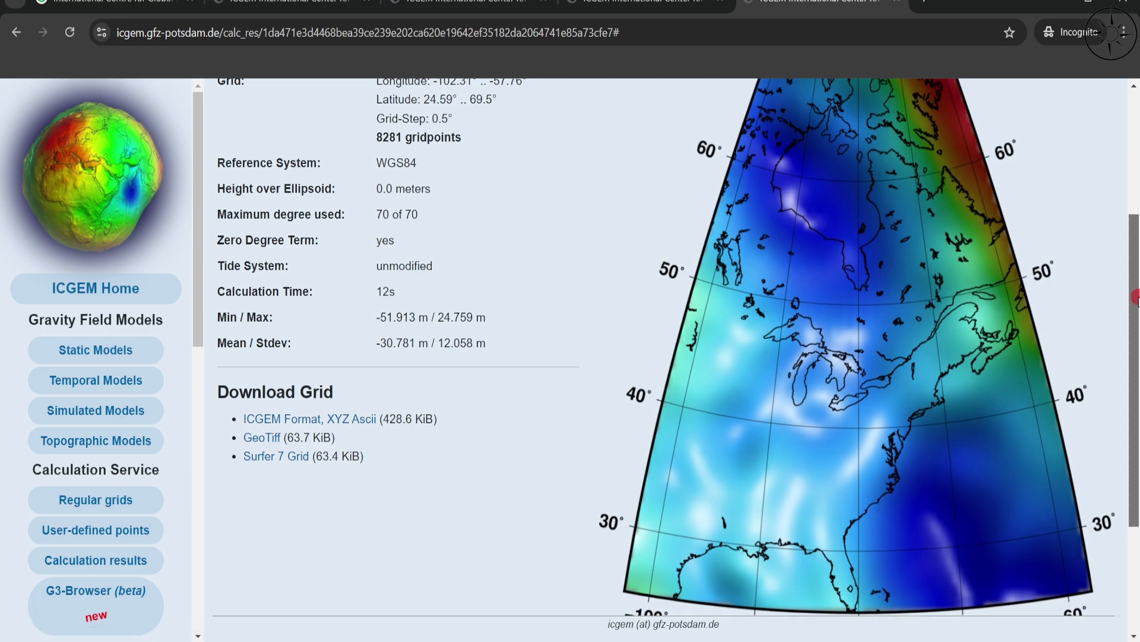
{"action": "scroll", "scroll_direction": "down", "scroll_amount": 3}
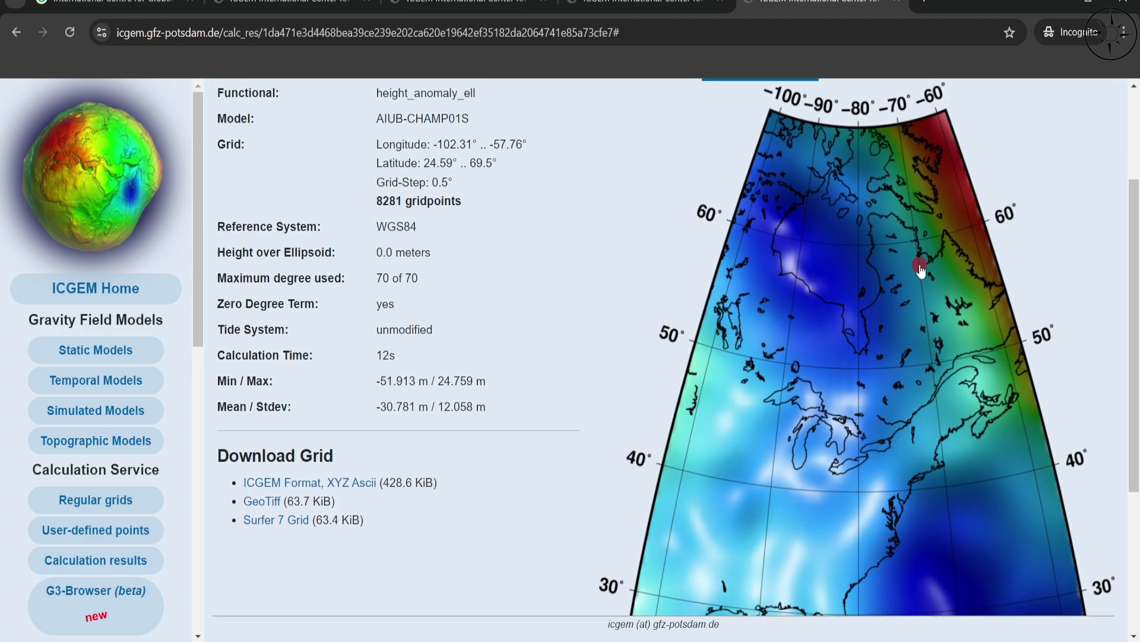
{"action": "scroll", "scroll_direction": "down", "scroll_amount": 3}
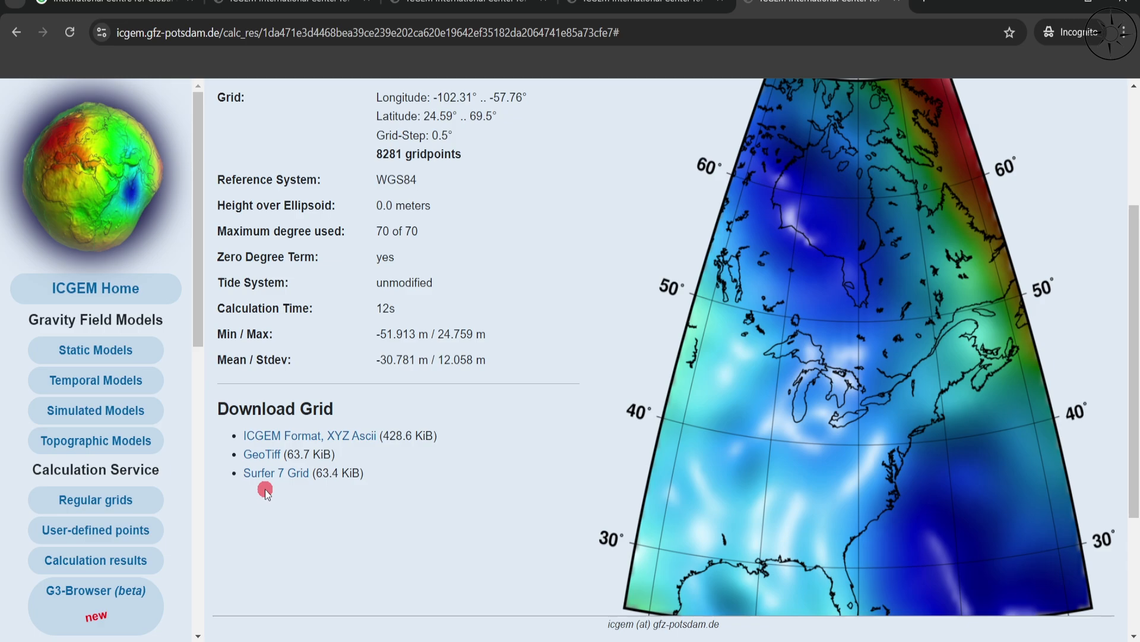
{"action": "mouse_move", "coordinate": [277, 494]}
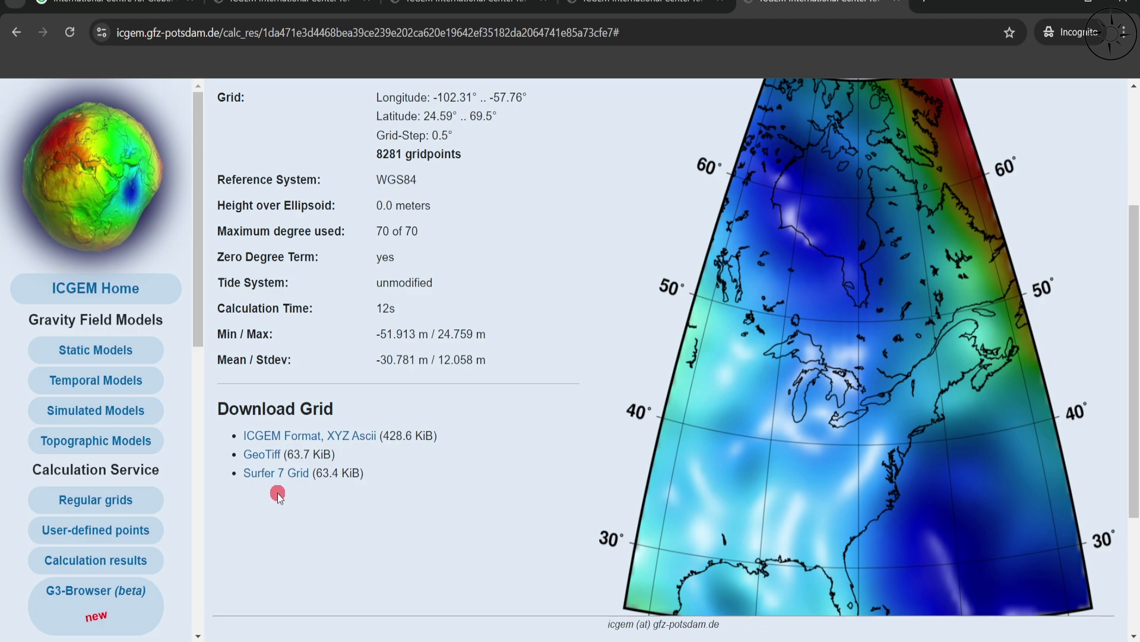
{"action": "mouse_move", "coordinate": [294, 492]}
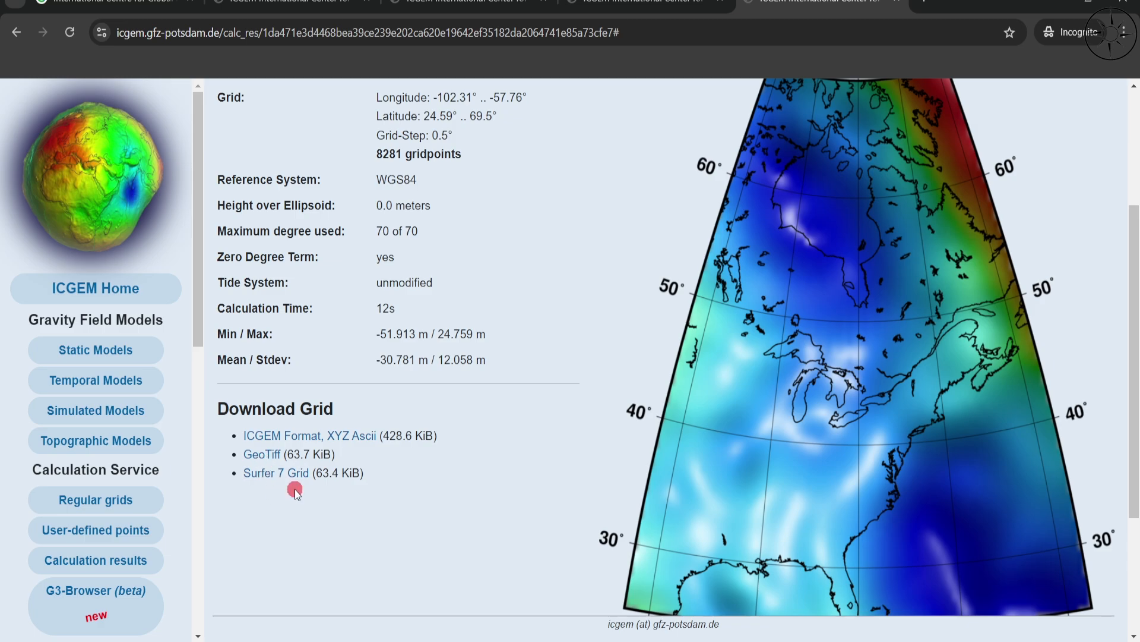
Step: Save the height-anomaly grid as a GeoTIFF into Desktop\satellite_gravity
{"action": "left_click", "coordinate": [261, 454]}
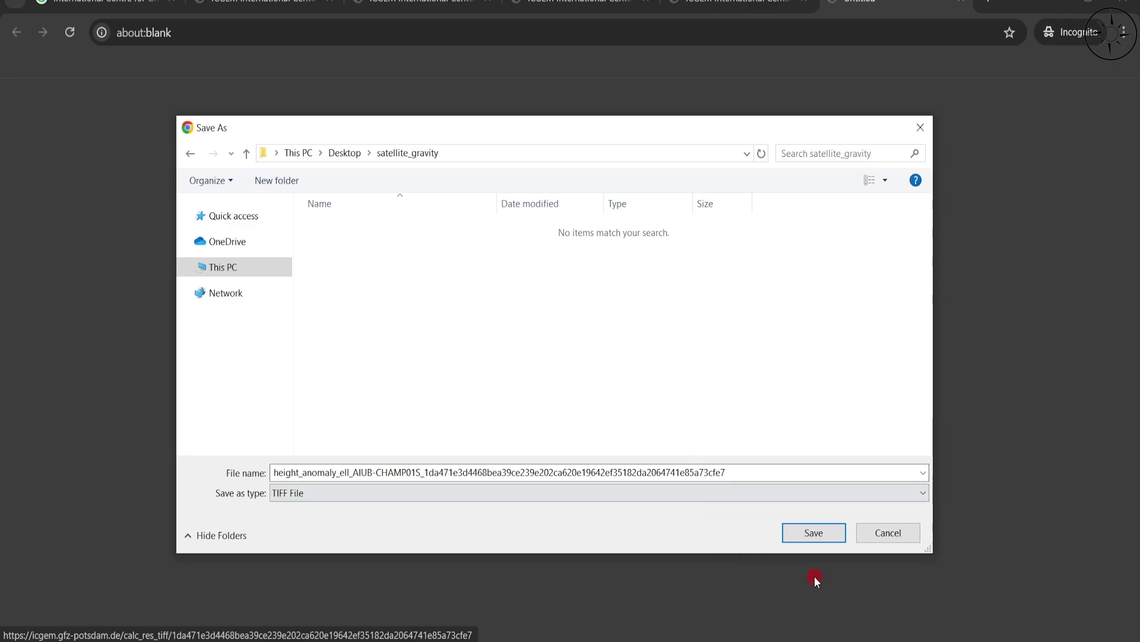
{"action": "left_click", "coordinate": [813, 532]}
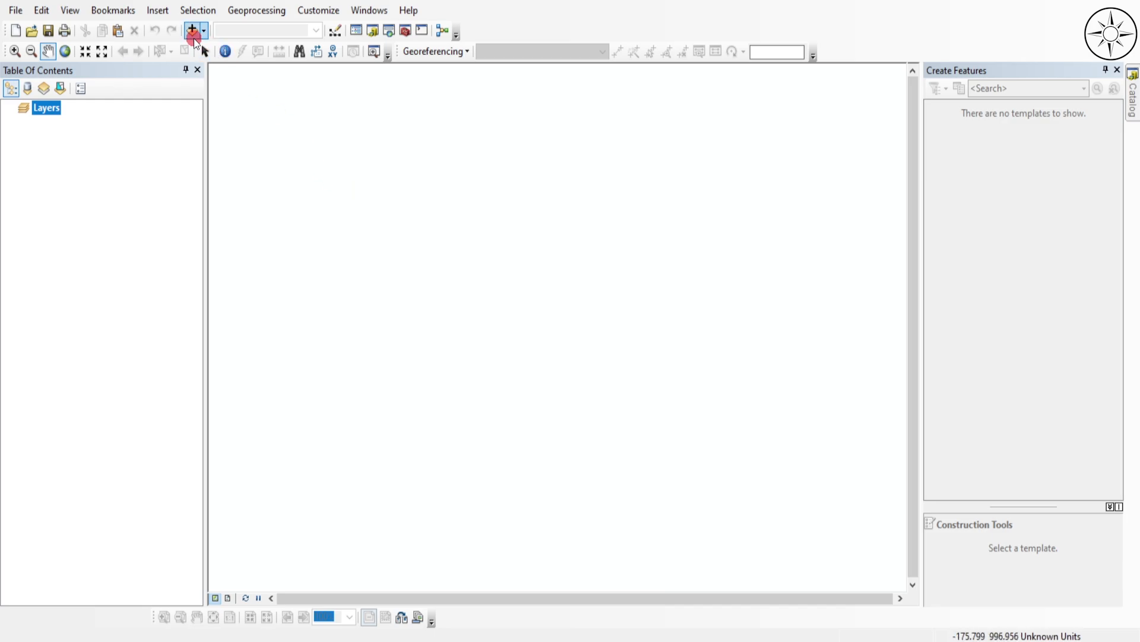
Step: Add the downloaded height_anomaly TIFF to the ArcMap map as a raster layer
{"action": "left_click", "coordinate": [192, 31]}
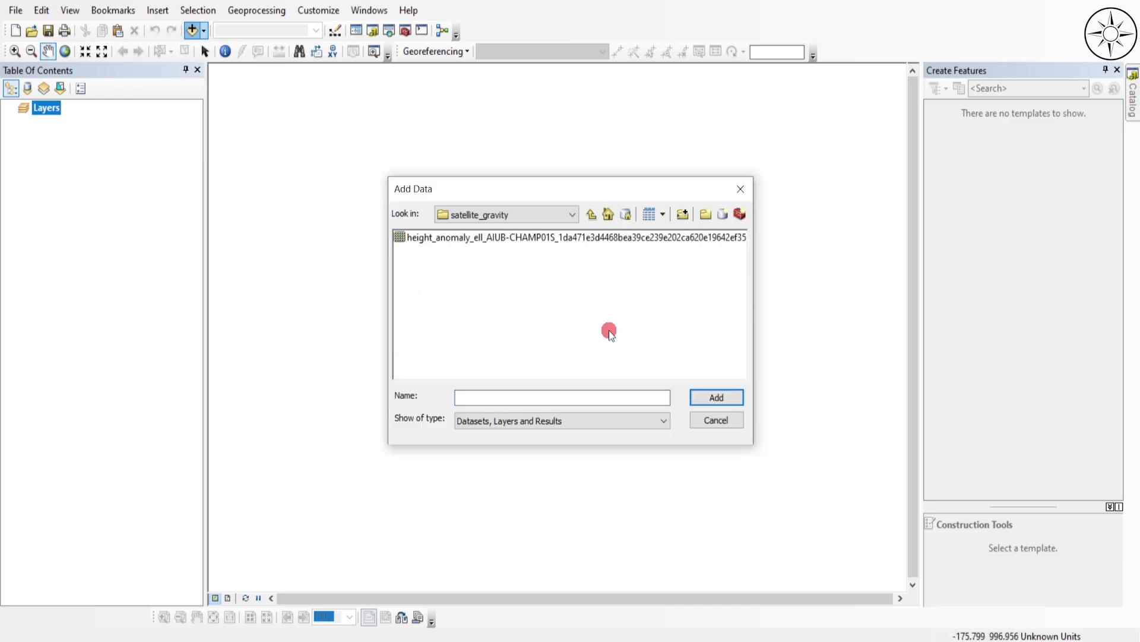
{"action": "left_click", "coordinate": [575, 237]}
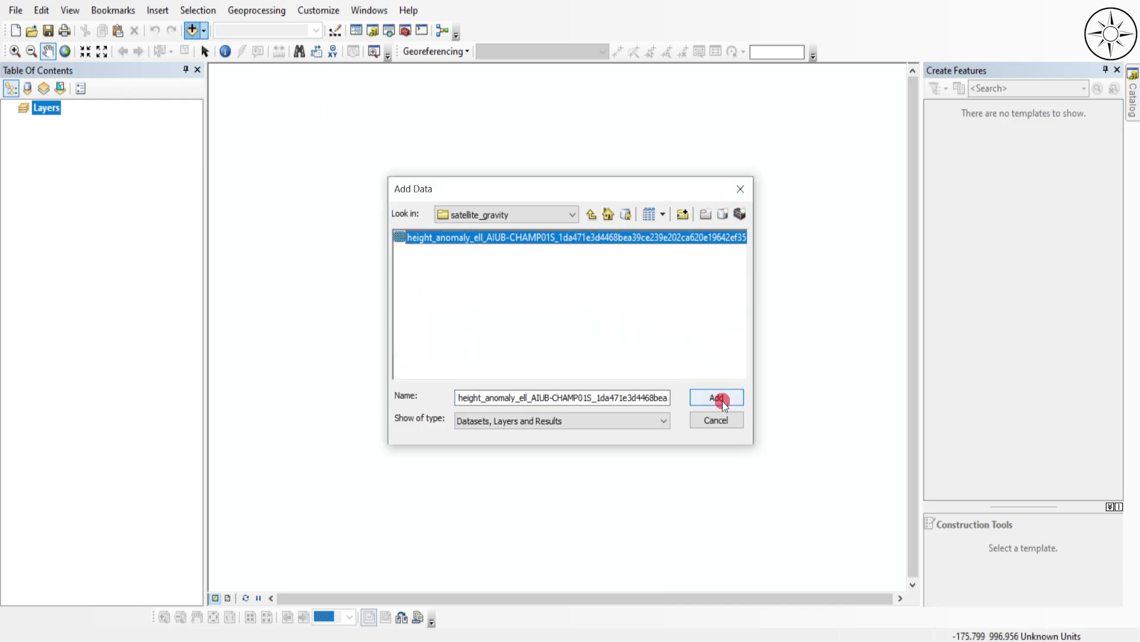
{"action": "left_click", "coordinate": [716, 397]}
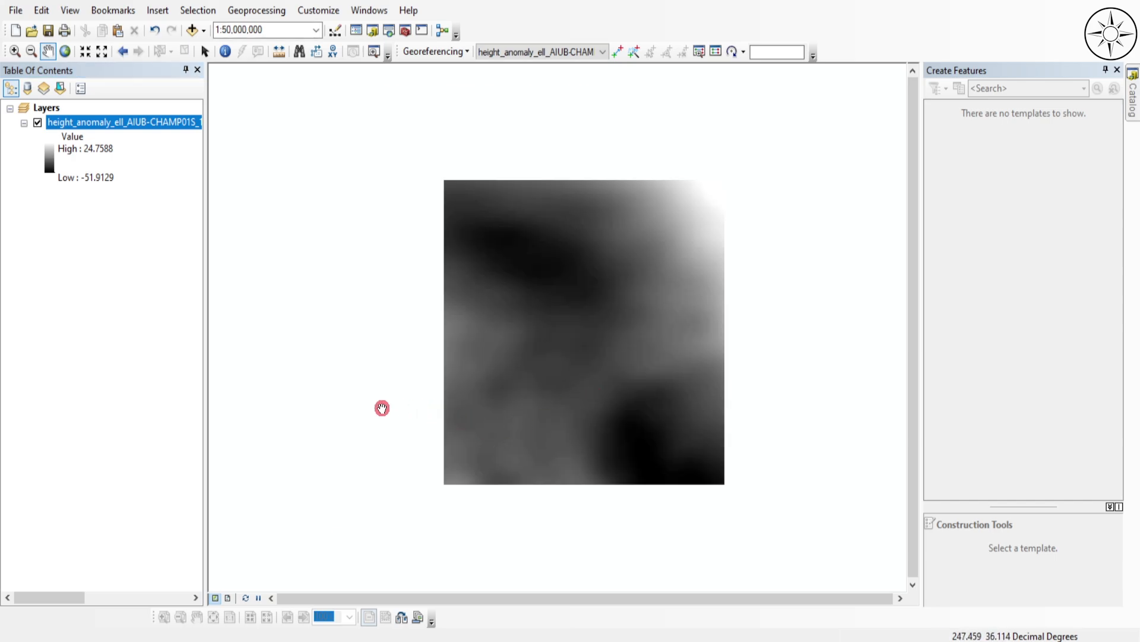
{"action": "mouse_move", "coordinate": [62, 172]}
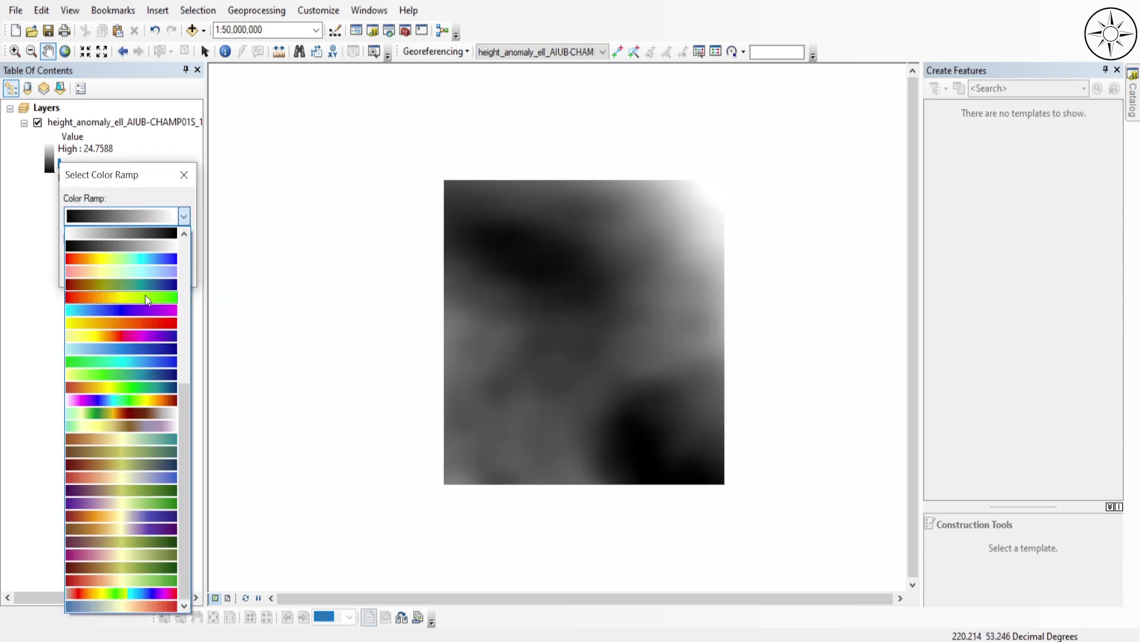
Step: Apply the red-to-blue rainbow colour ramp to the height-anomaly layer
{"action": "left_click", "coordinate": [120, 297]}
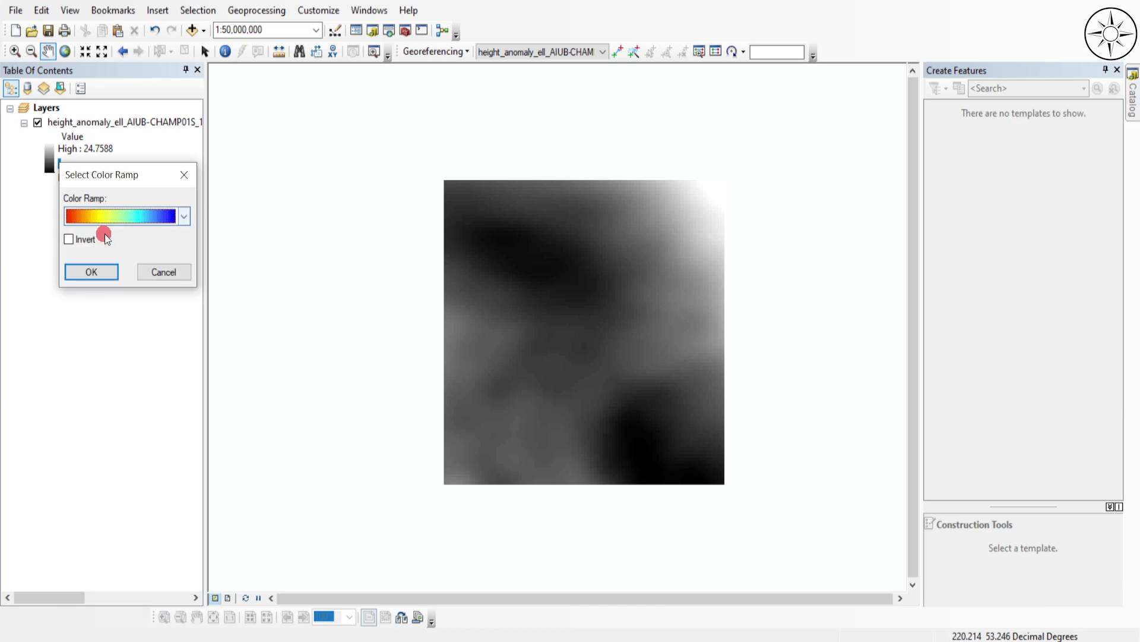
{"action": "left_click", "coordinate": [90, 271]}
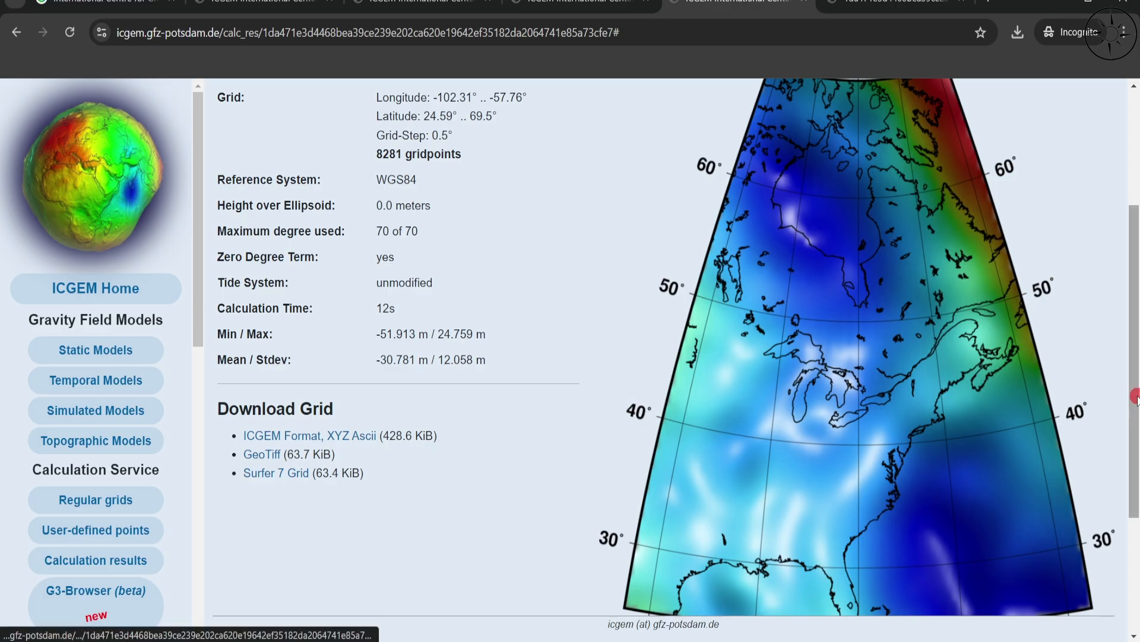
{"action": "left_click", "coordinate": [537, 435]}
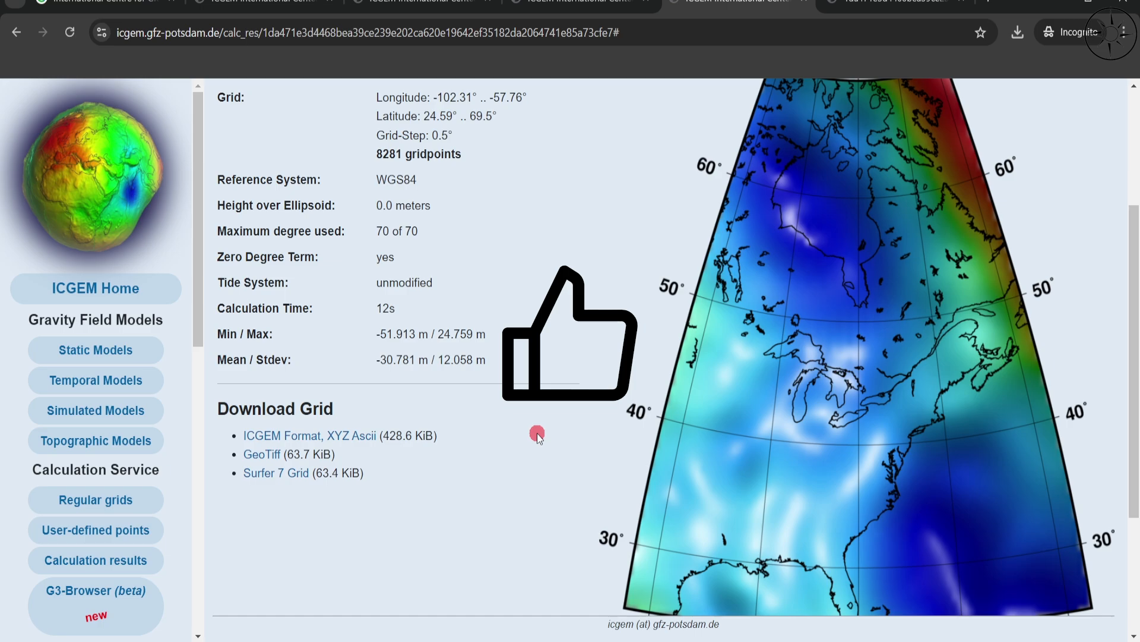